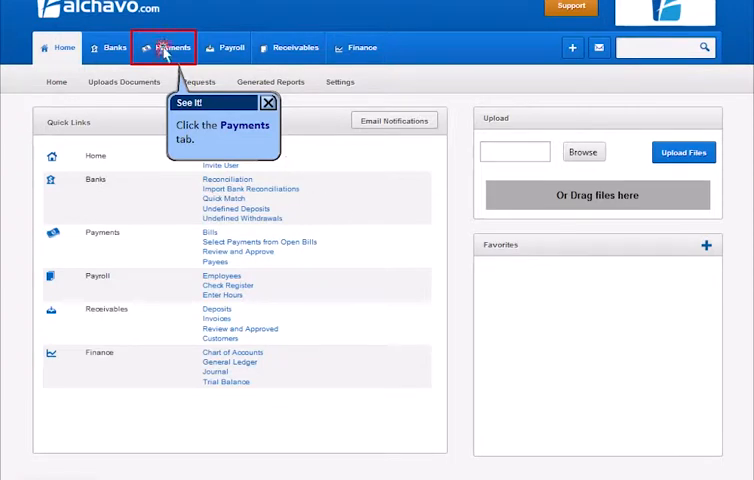
Open the Bills list from the Payments tab's Bills menu
left_click(173, 47)
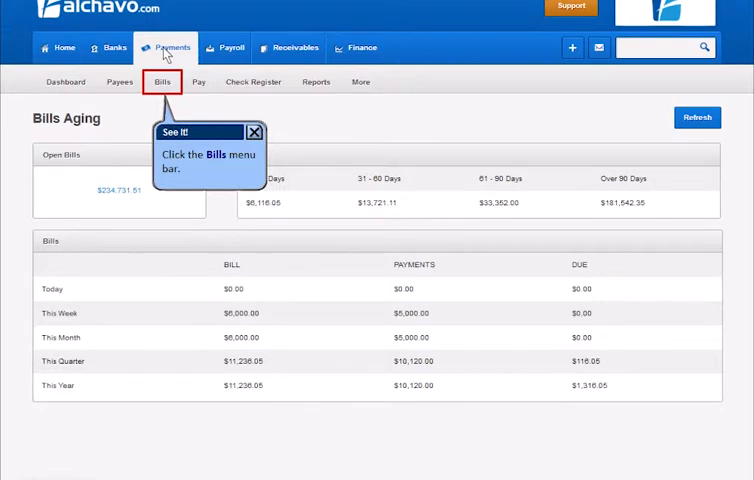
left_click(167, 82)
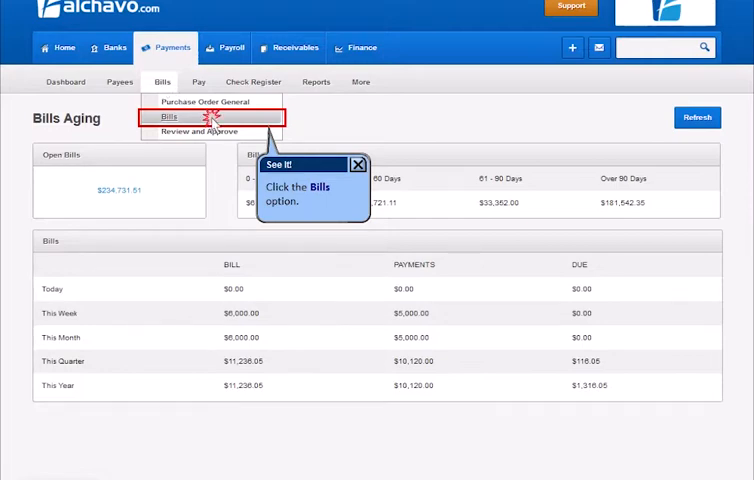
left_click(165, 117)
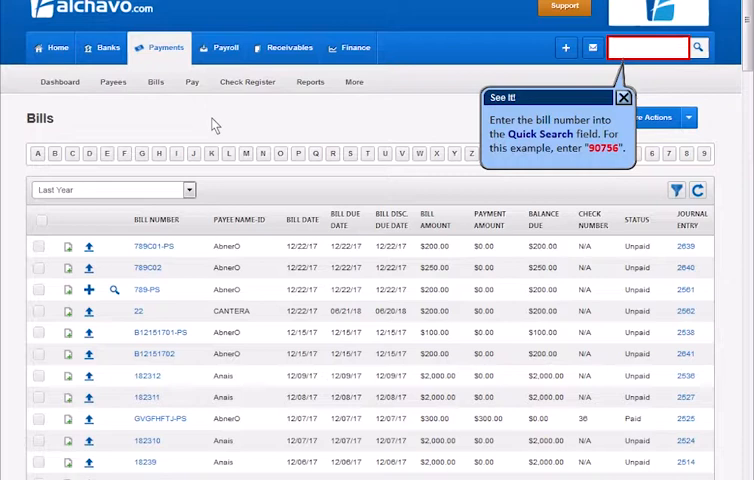
Quick-search bills for 90756 and open bill 90756's details page
type("90756")
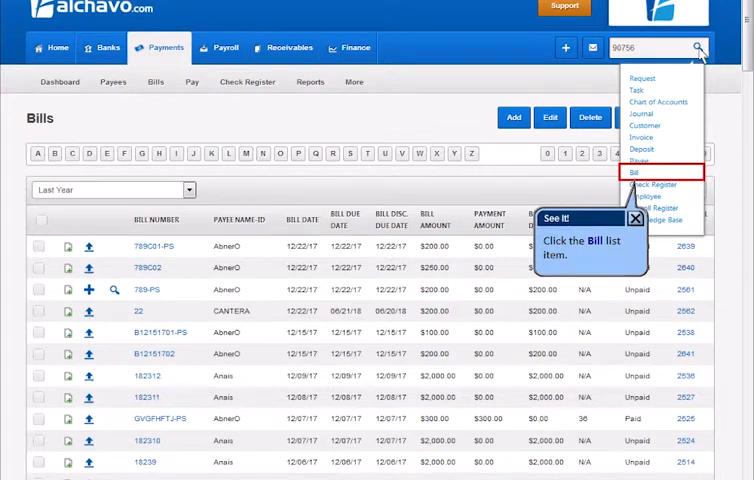
mouse_move(675, 143)
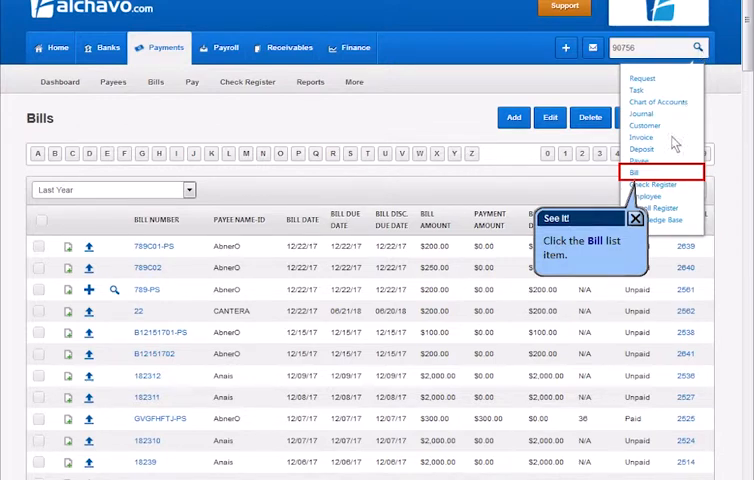
left_click(638, 175)
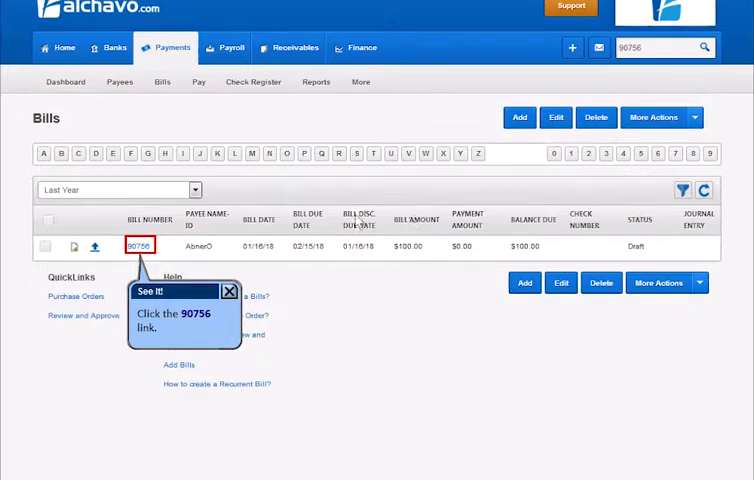
left_click(139, 247)
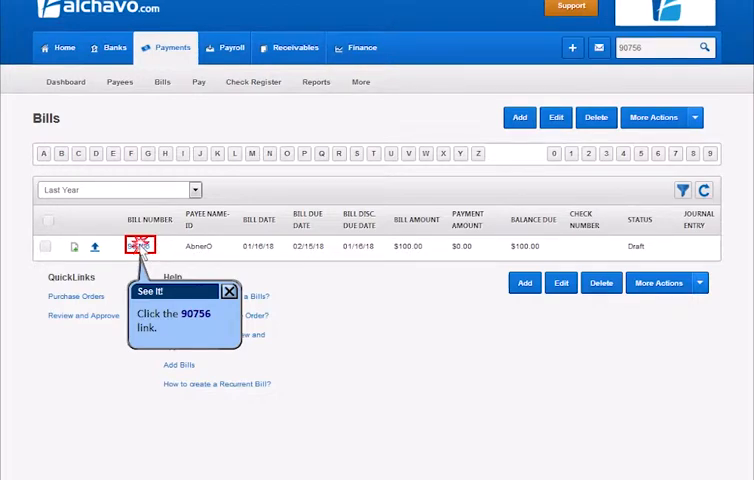
left_click(140, 247)
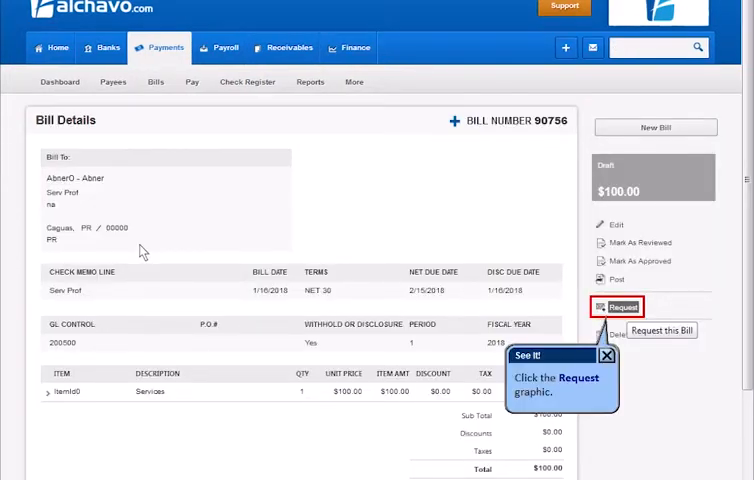
mouse_move(290, 270)
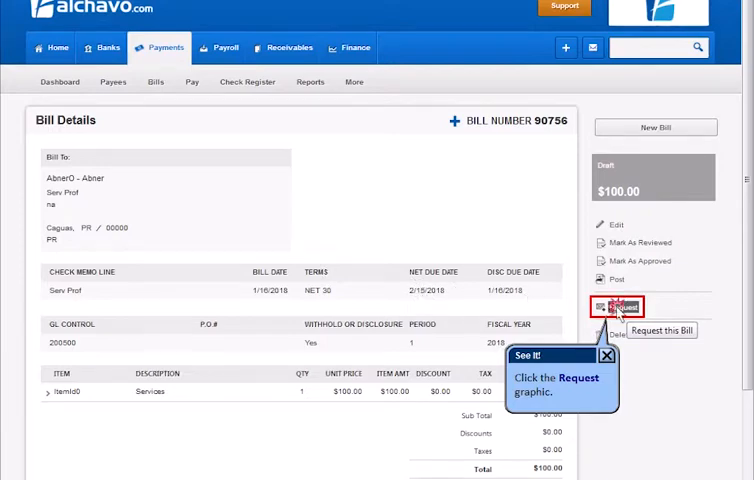
Use the Request action on bill 90756's details page to open a request form
left_click(611, 308)
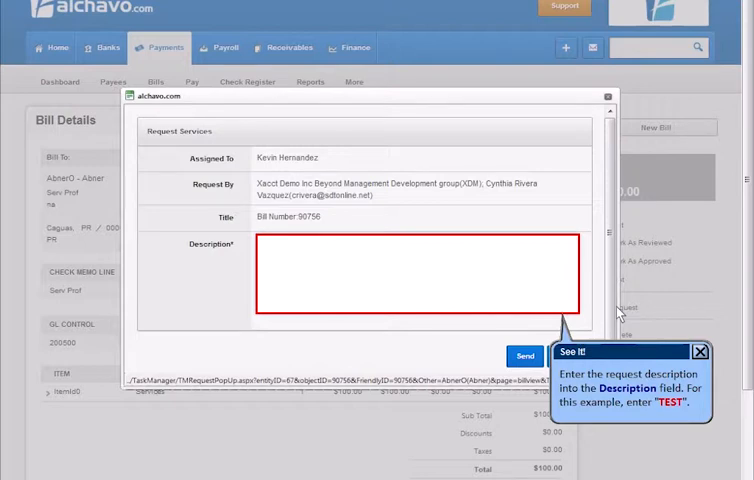
Enter 'TEST' as the request description and send it
type("TEST")
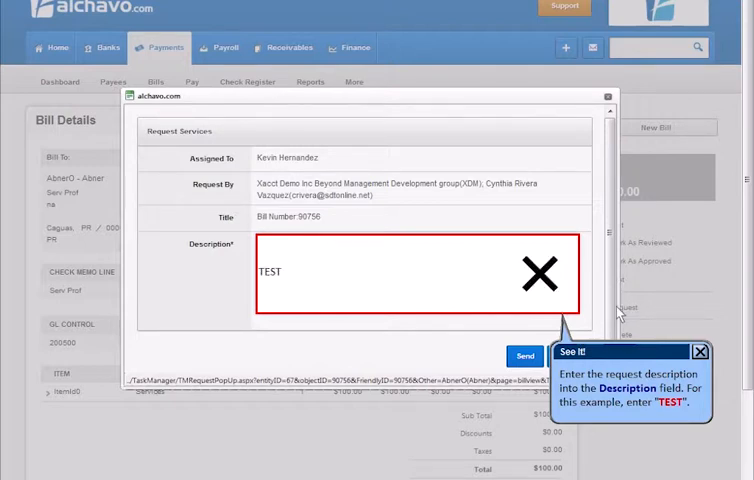
type("TEST")
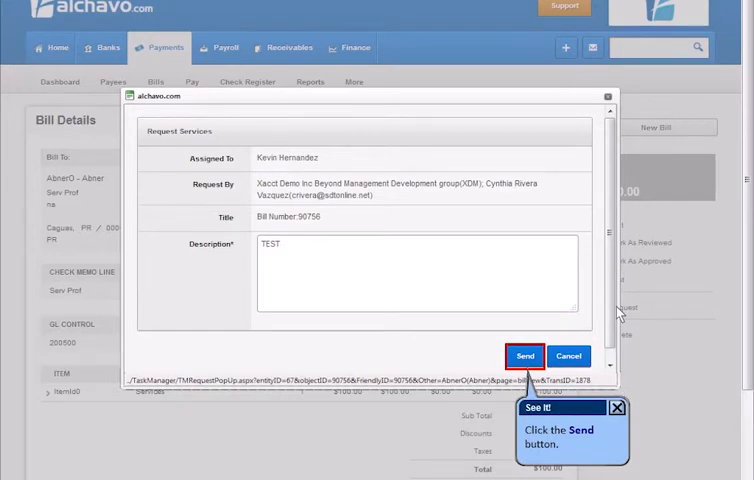
left_click(525, 356)
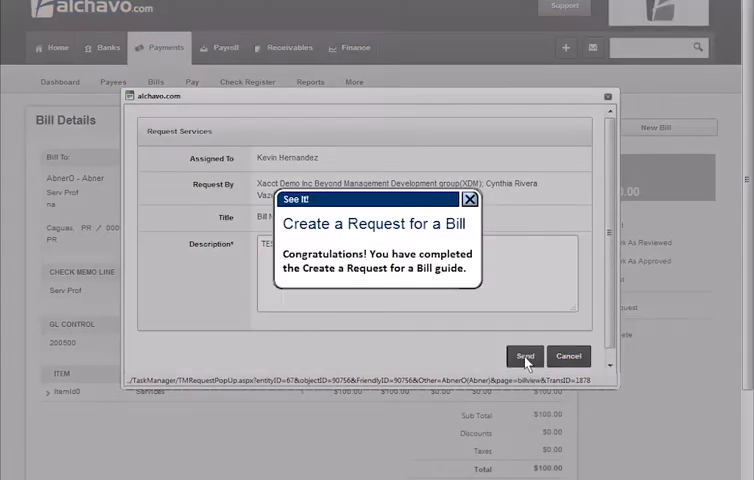